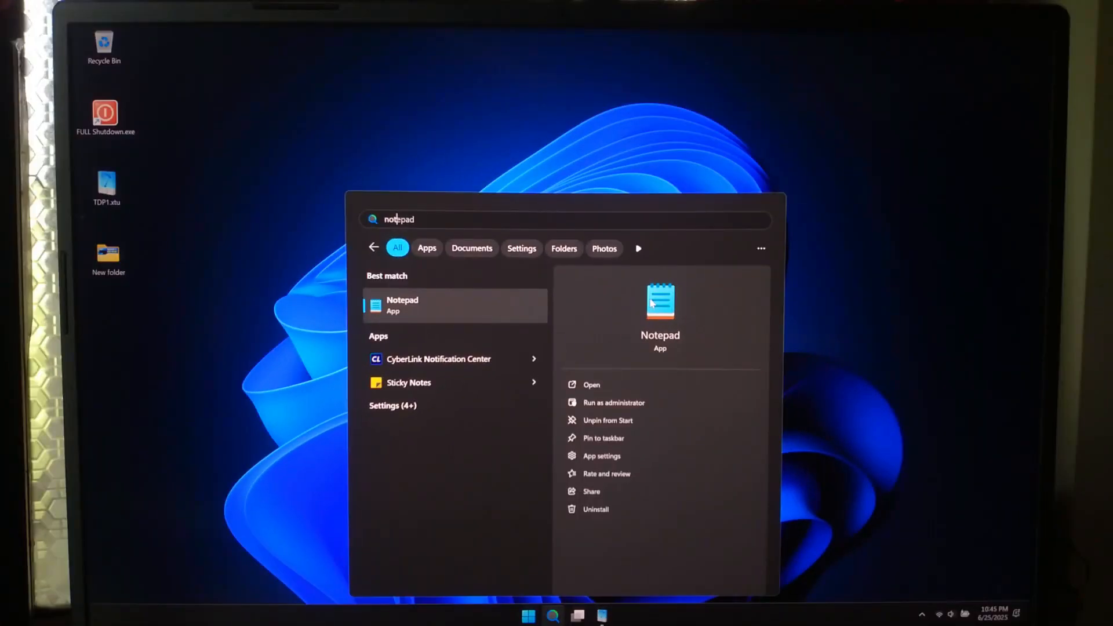
Launch Notepad from Start search and enlarge its blank window.
{"action": "left_click", "coordinate": [402, 305]}
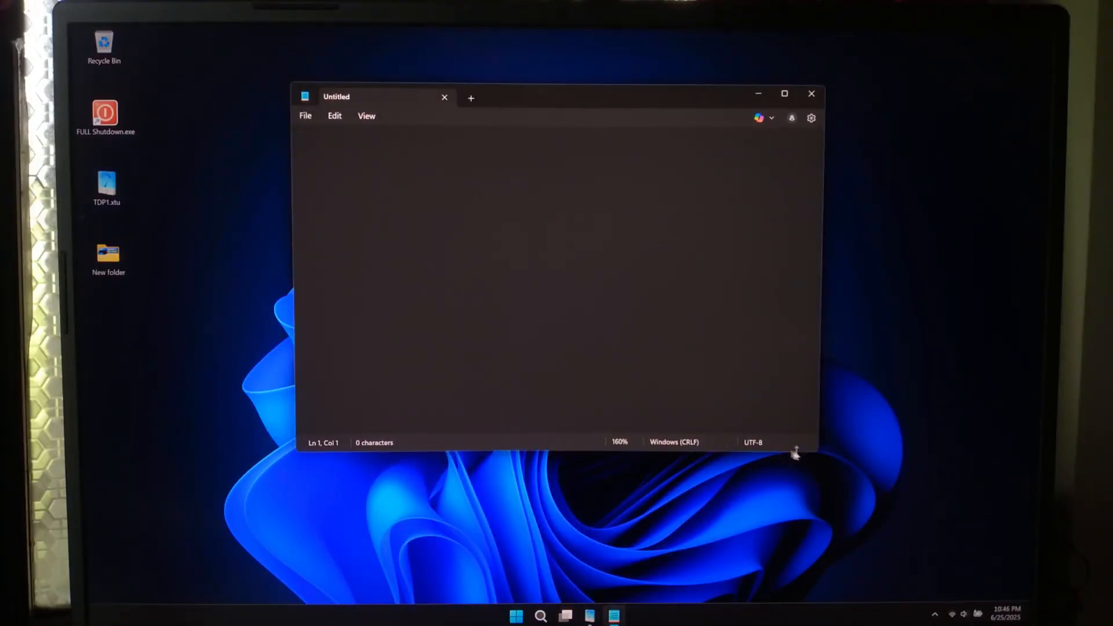
{"action": "left_click_drag", "start_coordinate": [795, 453], "coordinate": [941, 564]}
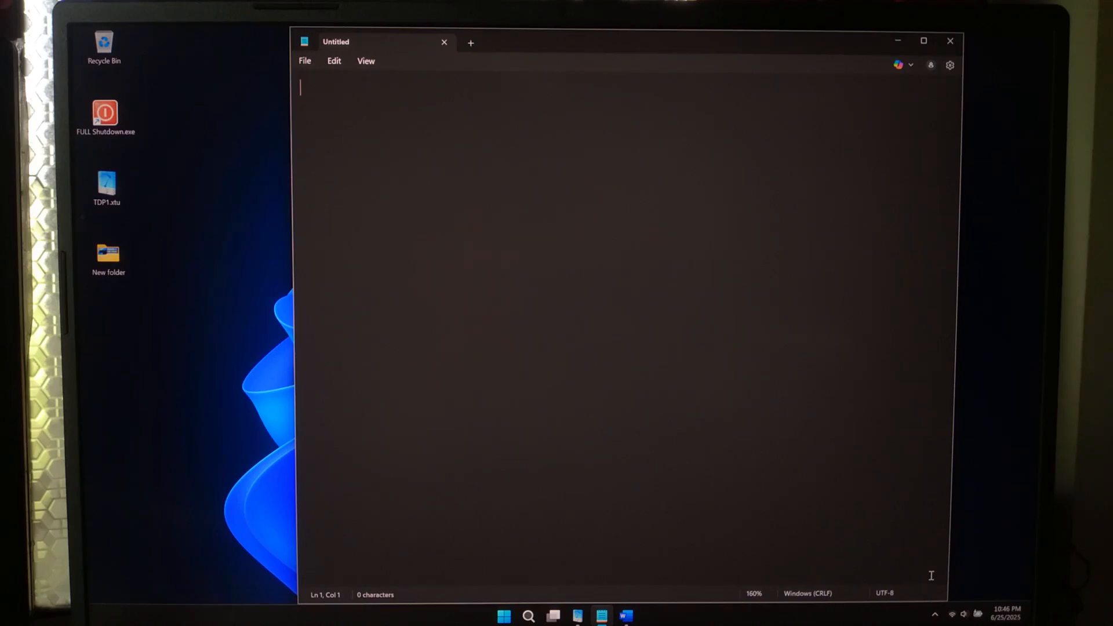
{"action": "type", "text": "@echo off"}
{"action": "type", "text": "echo Creating system restore po"}
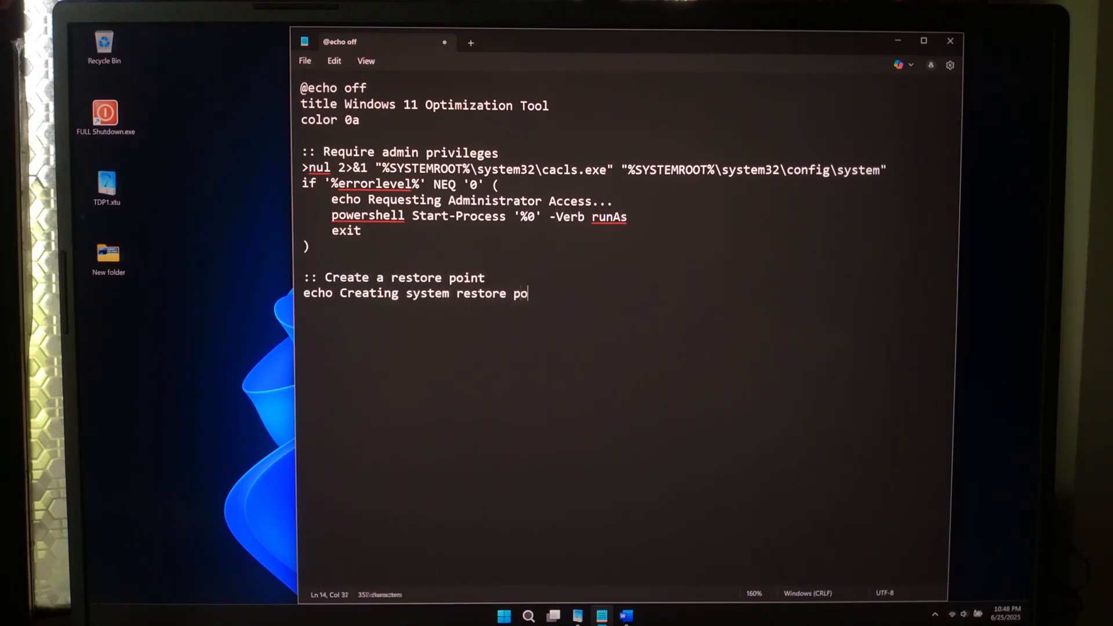
{"action": "type", "text": "int..."}
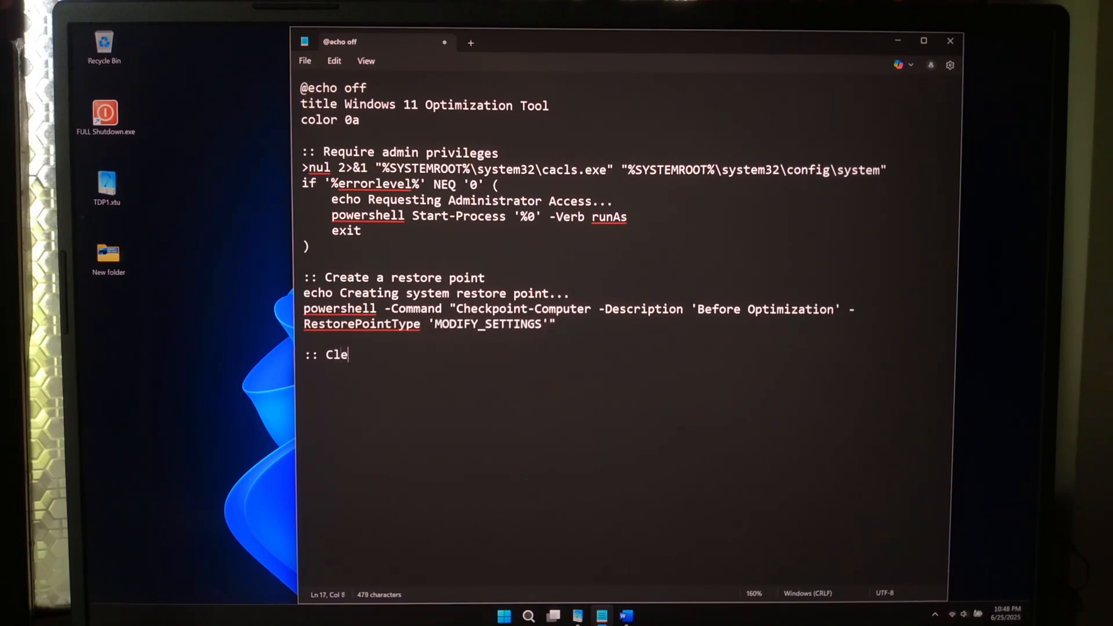
{"action": "type", "text": "an temp files"}
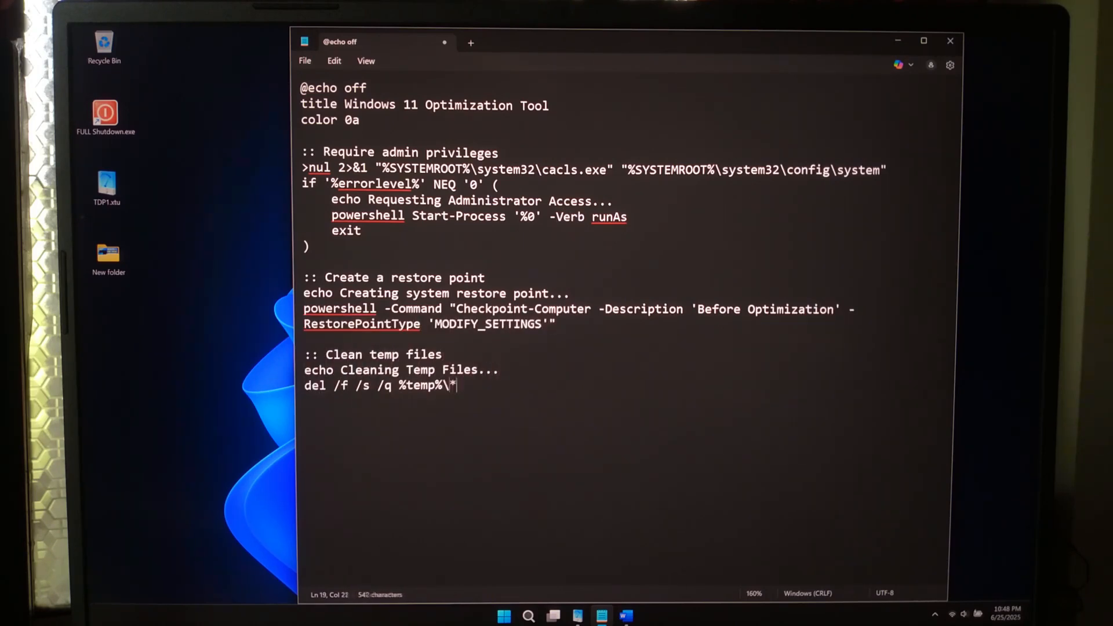
{"action": "type", "text": "del /f /s /q C:\\Windows\\Temp\\*"}
{"action": "type", "text": "sc stop"}
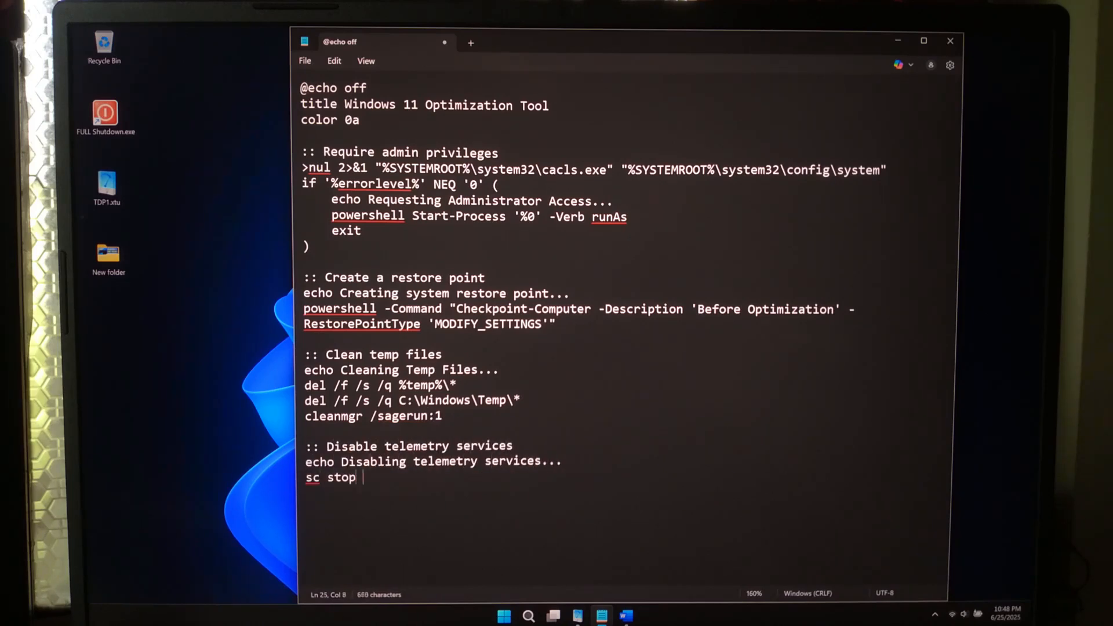
{"action": "type", "text": "DiagTrack"}
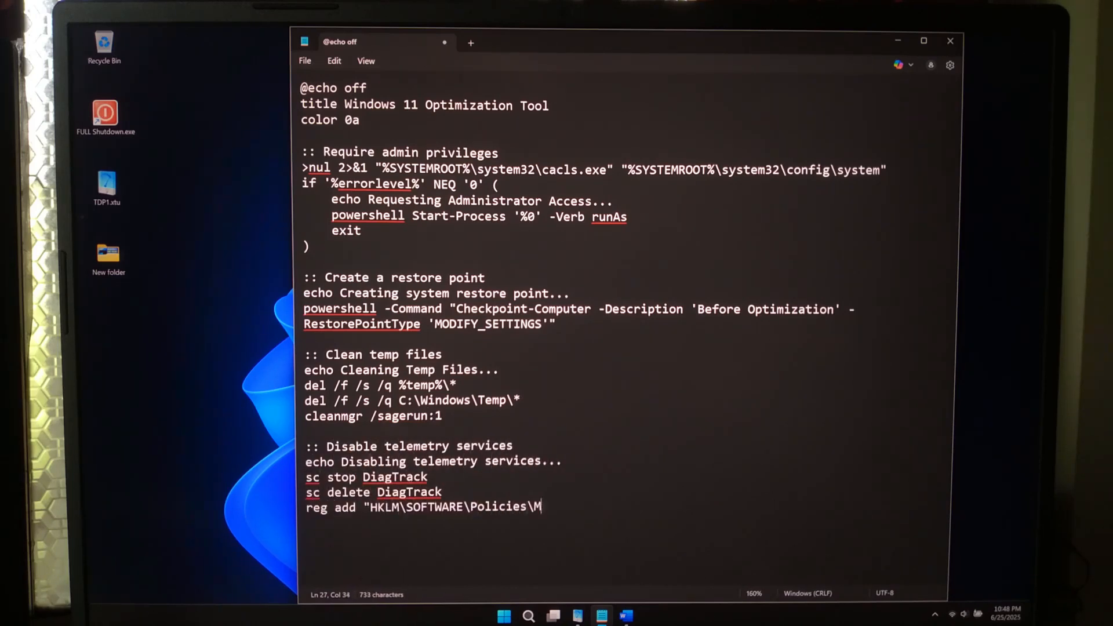
{"action": "type", "text": "icrosoft\\Windows\\DataCollection\" /v AllowTelemetry /t REG_DWORD"}
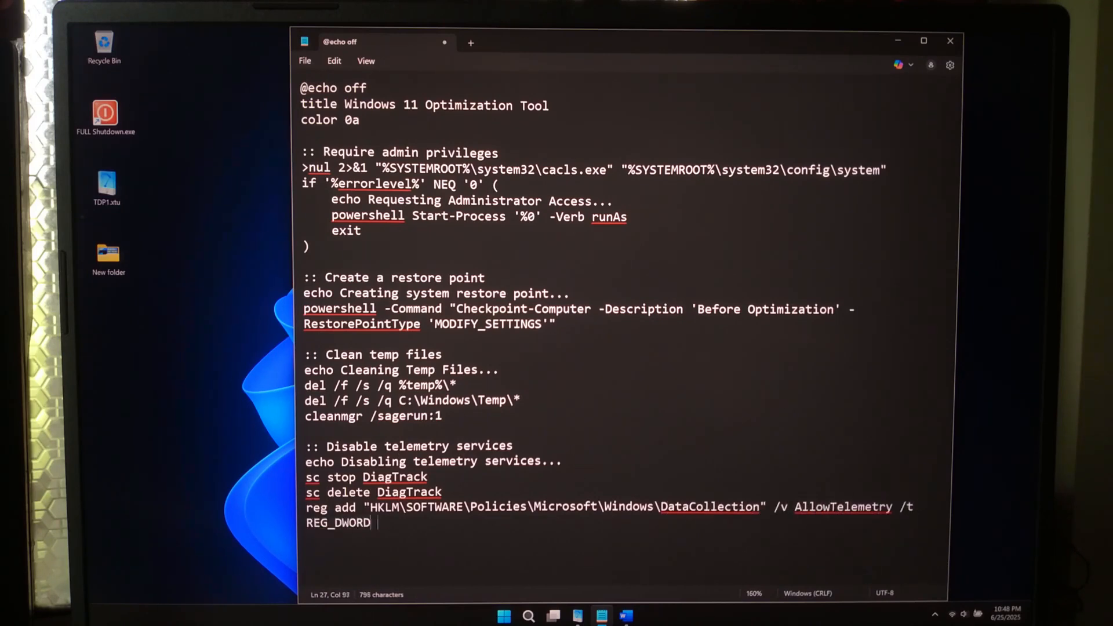
{"action": "type", "text": "/d 0 /f"}
{"action": "type", "text": "reg add \"HKCU\\Software\\Microsoft\\Windows\\CurrentVersion\\B"}
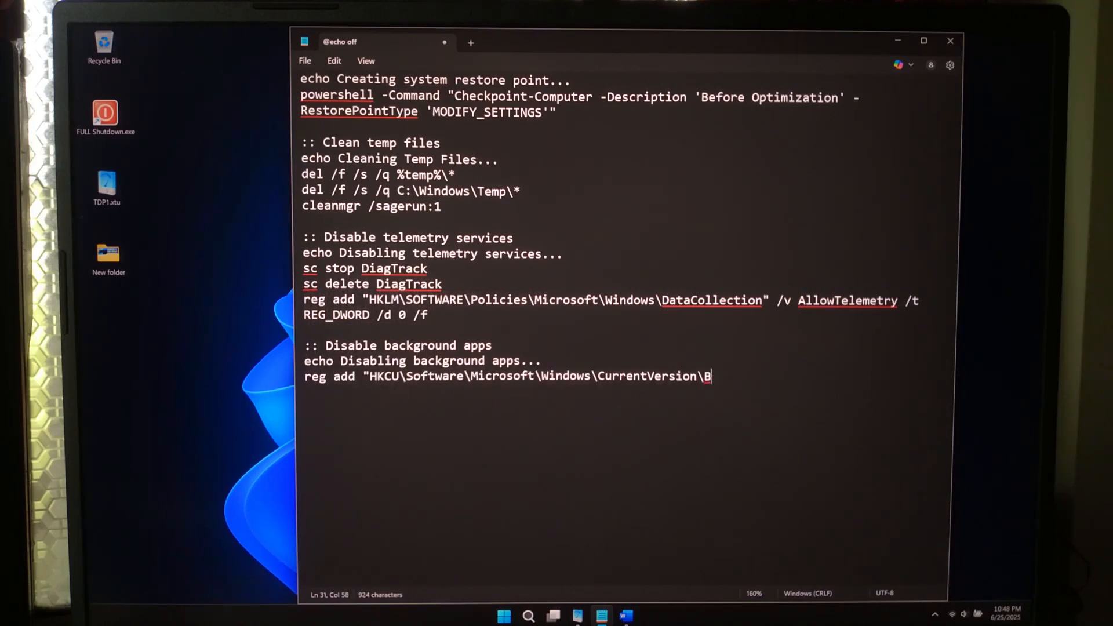
Add the GlobalUserDisabled background-apps, VisualFXSetting 2, and startup services sections.
{"action": "type", "text": "ackgroundAccessApplications\" /v GlobalUserDisabled /t REG_DWORD /d 1 /f"}
{"action": "type", "text": "echo Tweakin"}
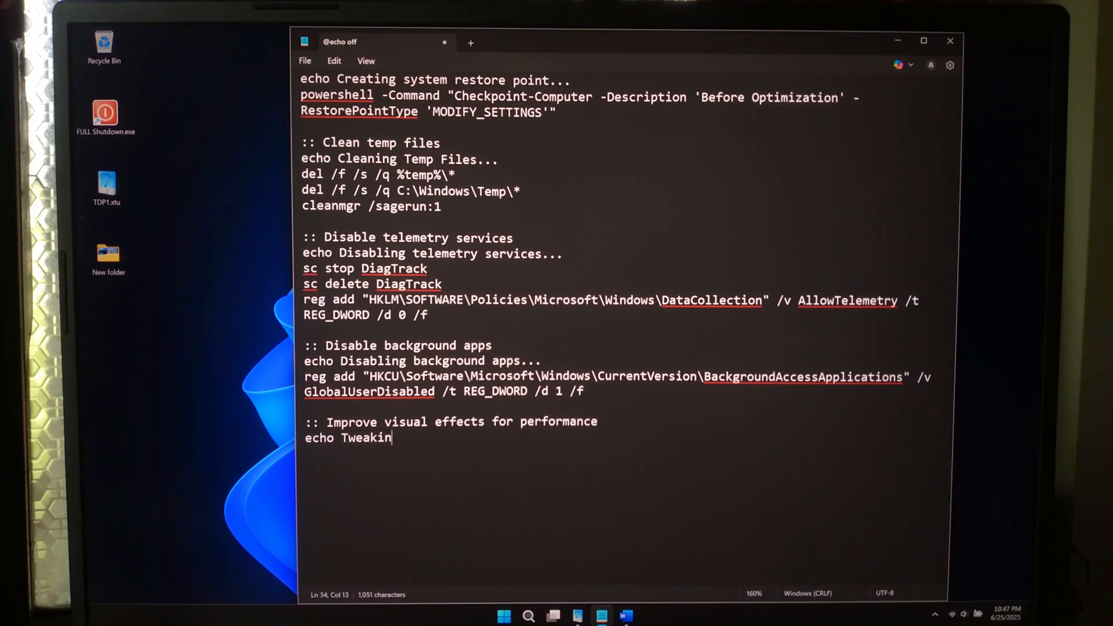
{"action": "type", "text": "g visual effects for performance..."}
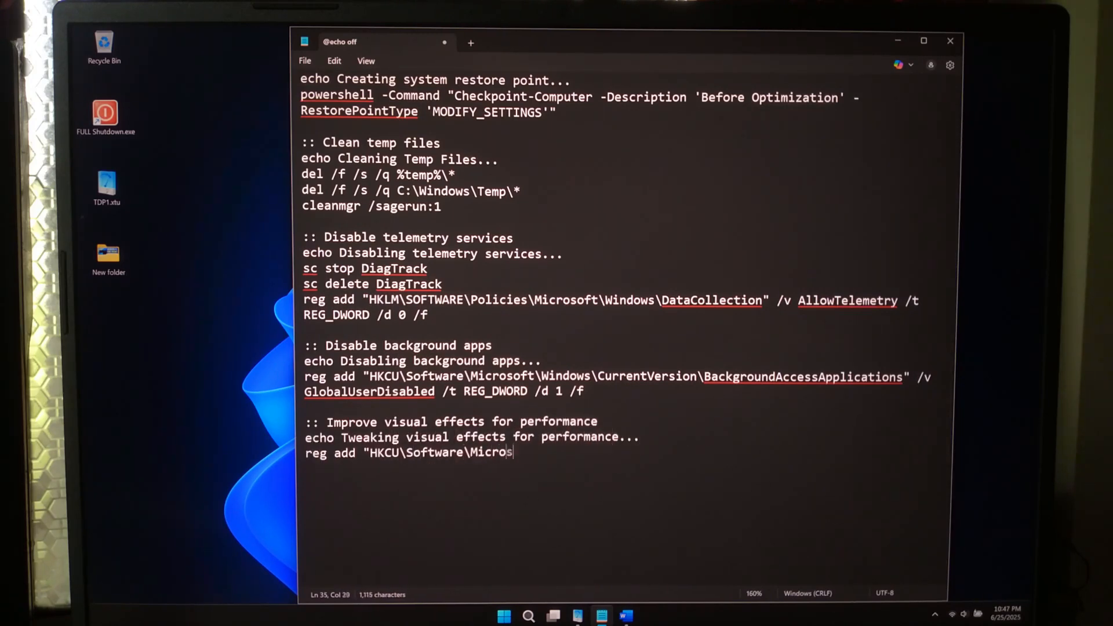
{"action": "type", "text": "oft\\Windows\\CurrentVersion\\Explorer\\VisualEffects\" /v VisualFXS"}
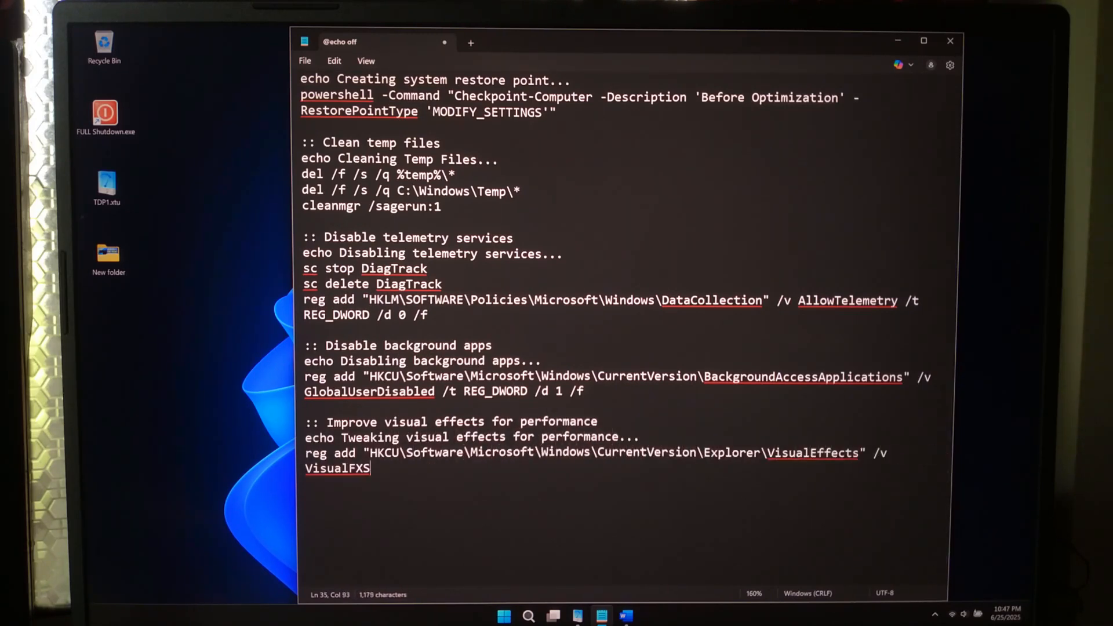
{"action": "type", "text": "etting /t REG_DWORD /d 2 /f"}
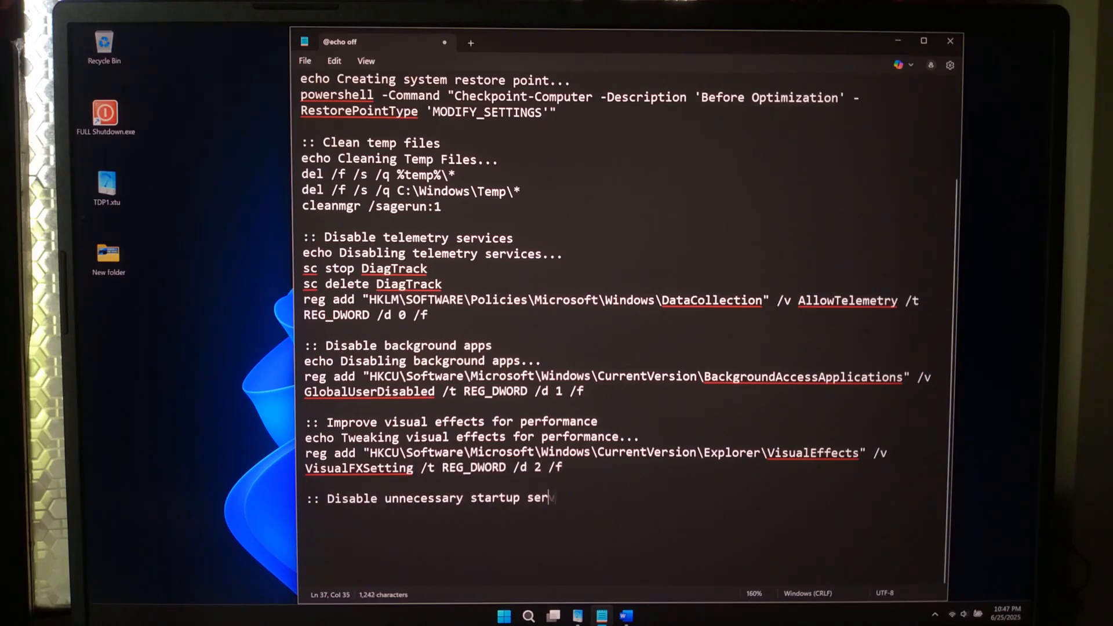
{"action": "type", "text": "vices"}
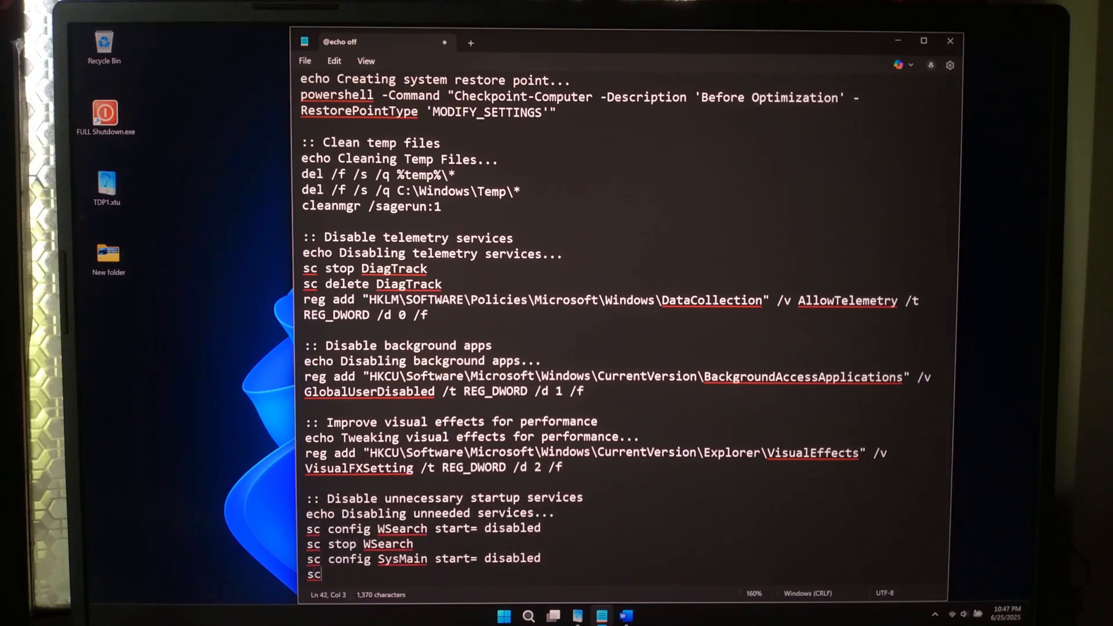
Add lines stopping PrintSpooler, disabling xbgm (Start 4), Cortana, and OneDrive auto-start.
{"action": "type", "text": "stop PrintSpoo"}
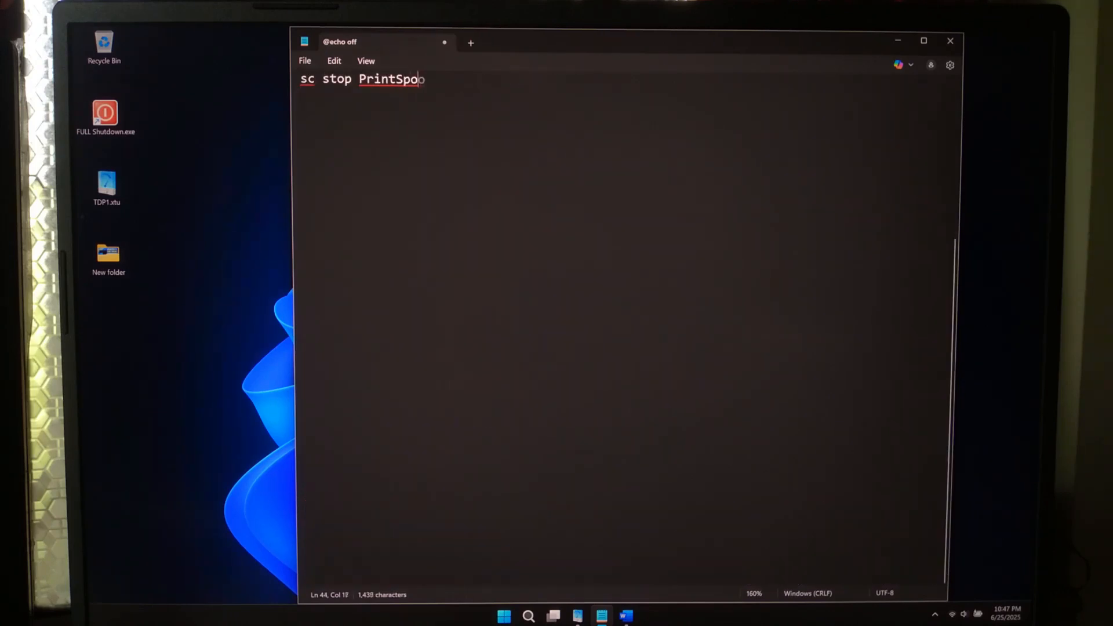
{"action": "type", "text": "ler"}
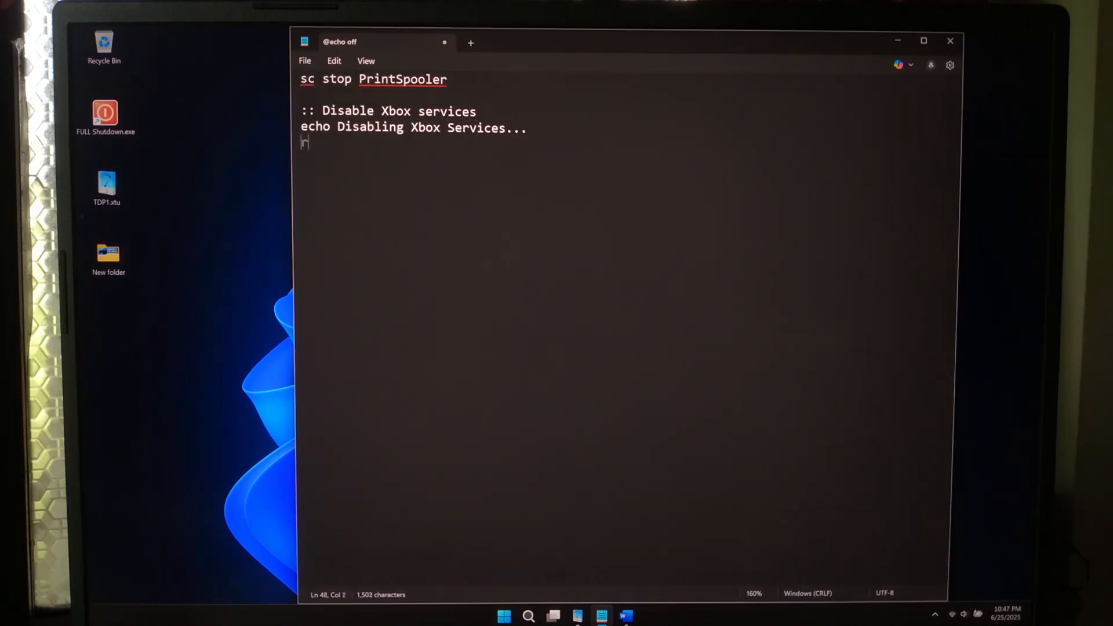
{"action": "type", "text": "reg add \"HKLM\\SYSTEM\\CurrentControlSet\\Services\\xbgm\" /v Start /t"}
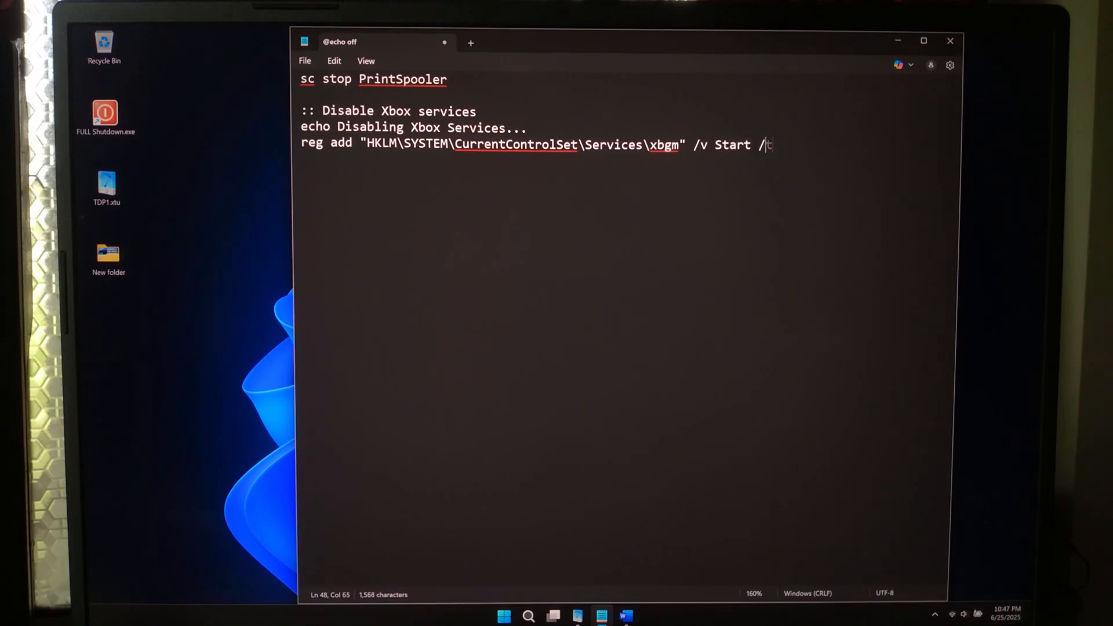
{"action": "type", "text": "REG_DWORD /d 4 /f"}
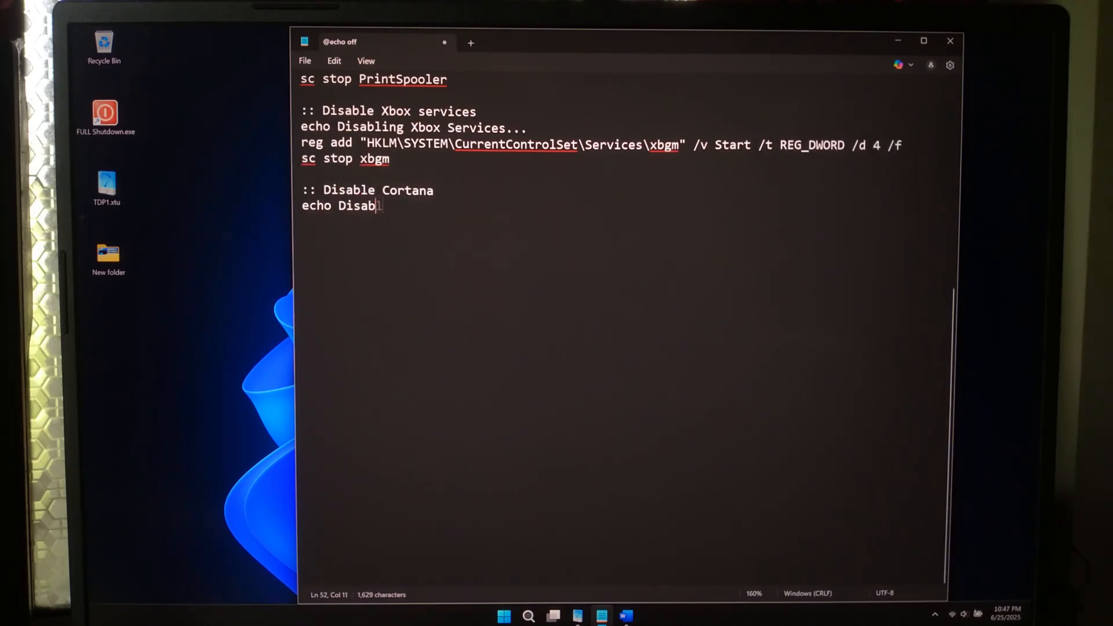
{"action": "type", "text": "ling Cortana..."}
{"action": "type", "text": ":: Disa"}
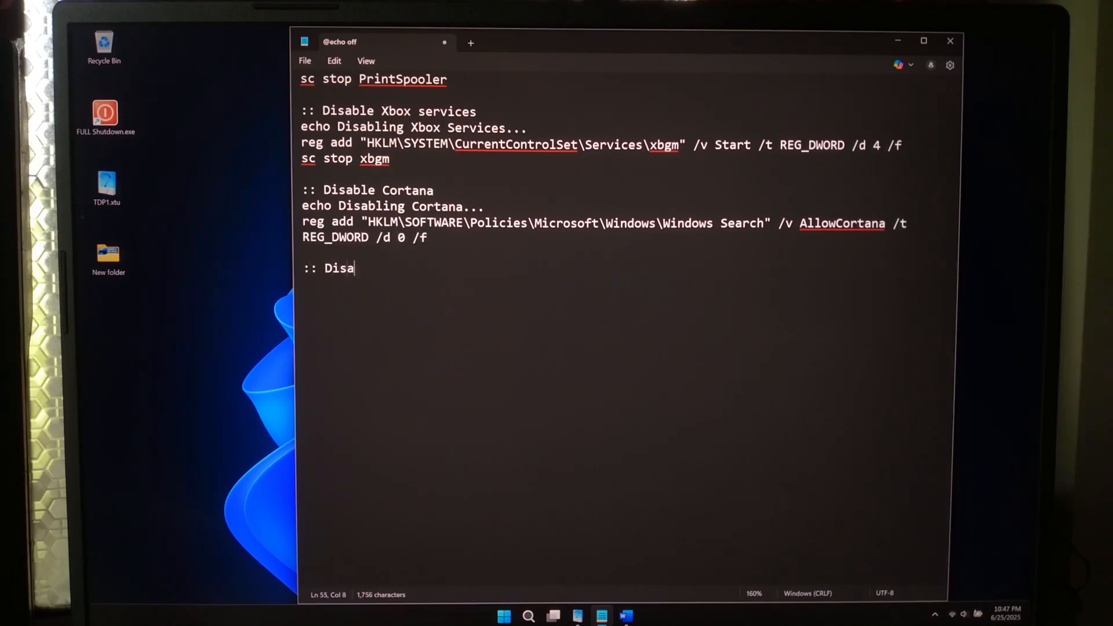
{"action": "type", "text": "ble OneDrive auto-start"}
{"action": "type", "text": "\"%SYSTEMROOT%\\SysWOW64\\OneDriveSetup.exe\" /unins"}
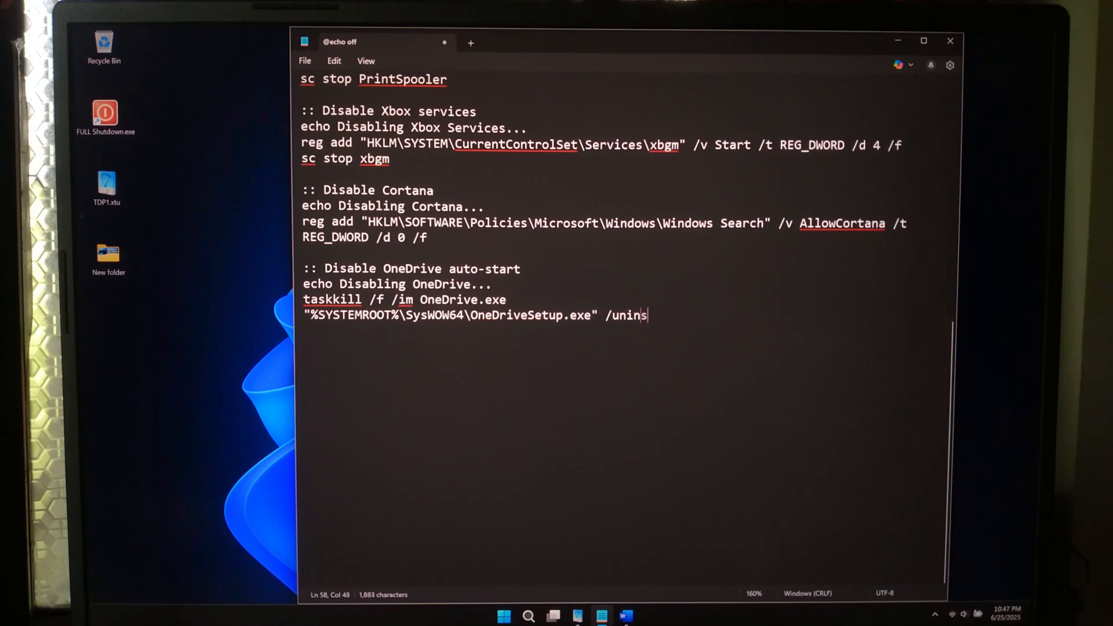
{"action": "type", "text": "tall"}
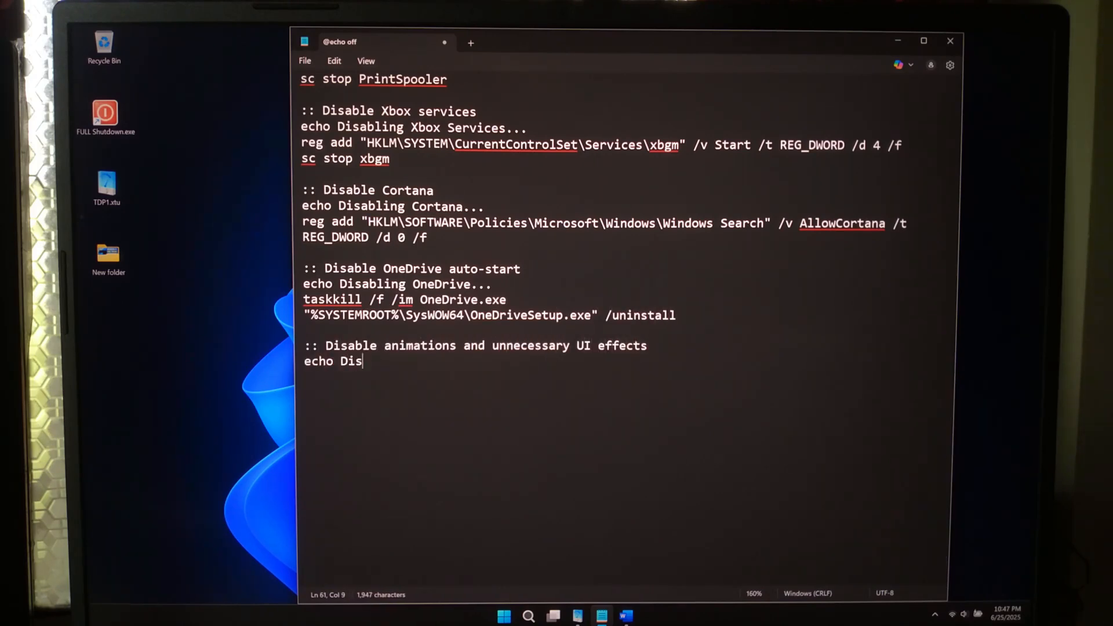
Add MinAnimate 0, DisableConsumerFeatures, and the finalizing section ending with exit.
{"action": "type", "text": "abling animations and effects..."}
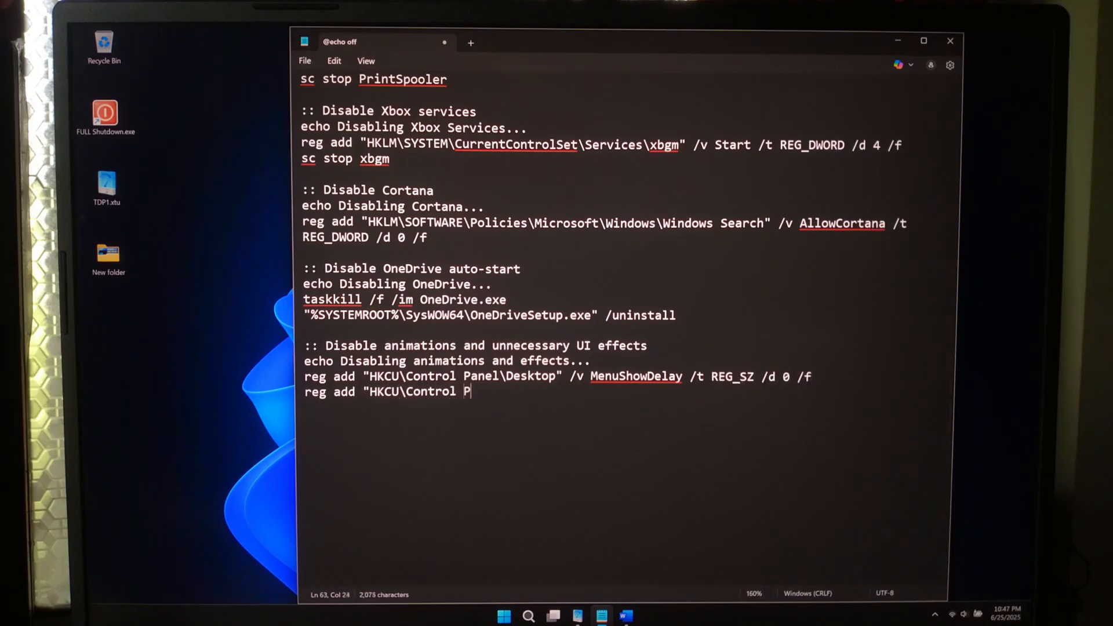
{"action": "type", "text": "anel\\Desktop\\WindowMetrics\" /v MinAnimate /t REG_SZ /d 0 /f"}
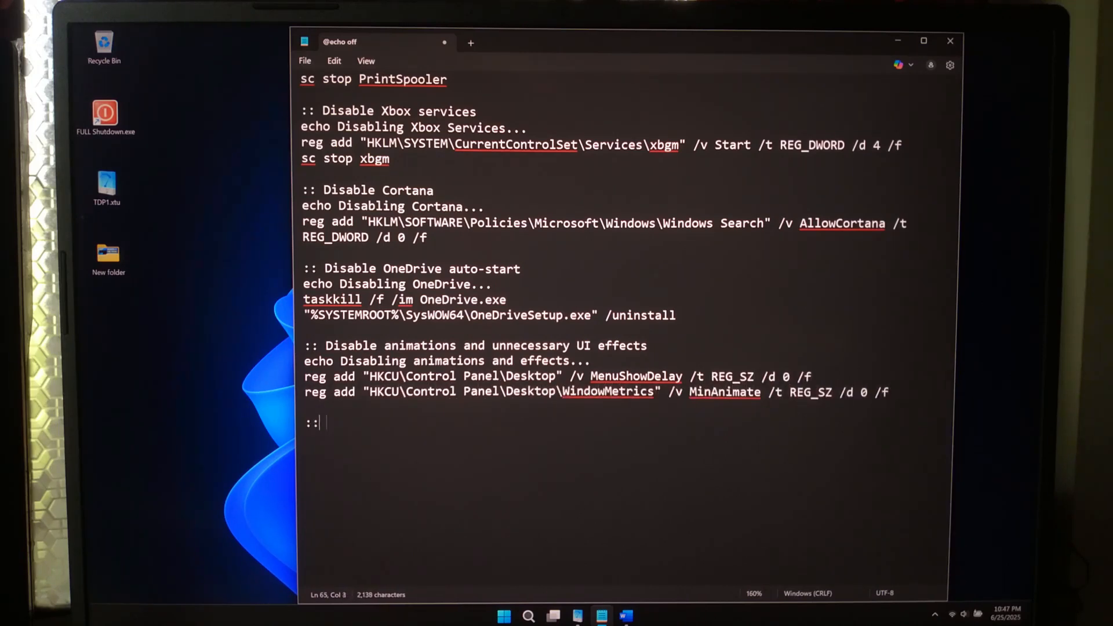
{"action": "type", "text": ": Disable Microsoft Consumer Experiences"}
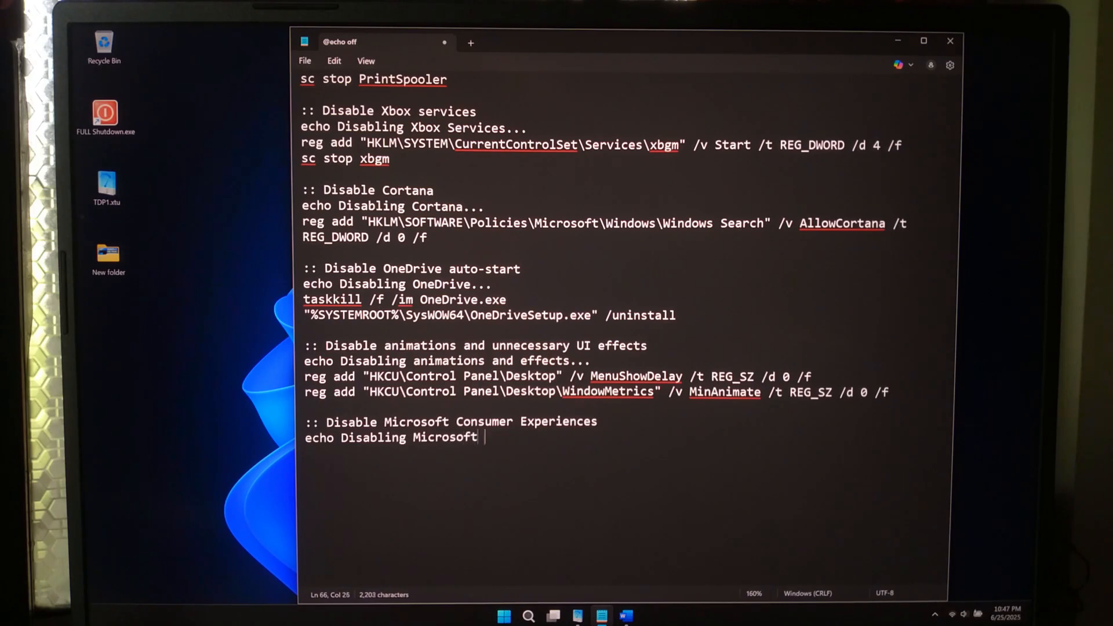
{"action": "type", "text": "Consumer Experiences..."}
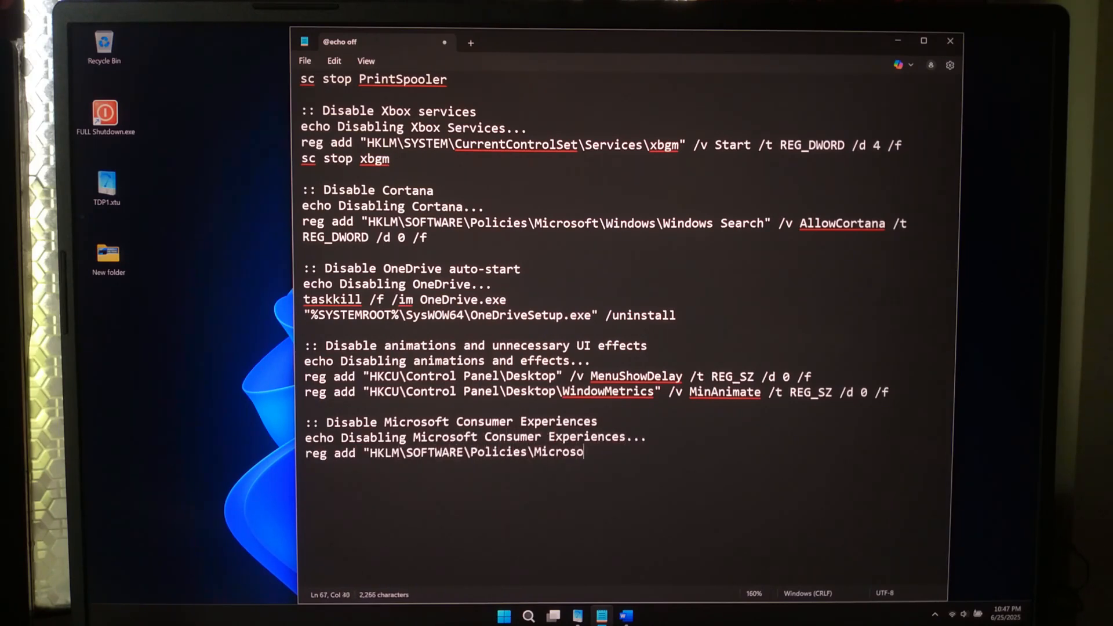
{"action": "type", "text": "ft\\Windows\\CloudContent\" /v DisableConsumerFeatures /t REG_DWORD /d 1 /f"}
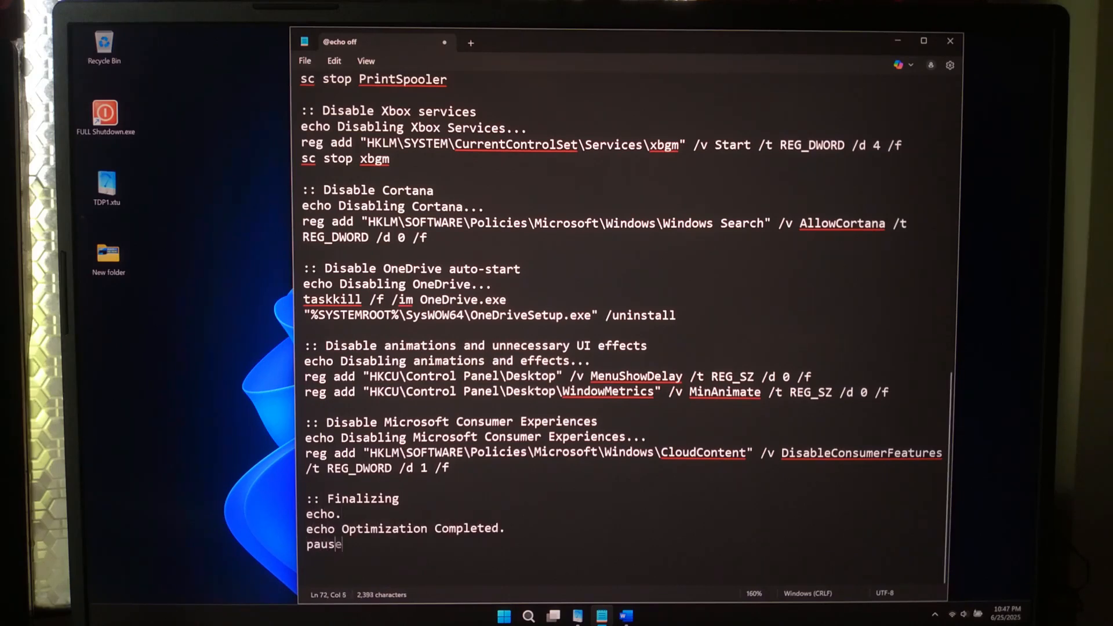
{"action": "type", "text": "exit"}
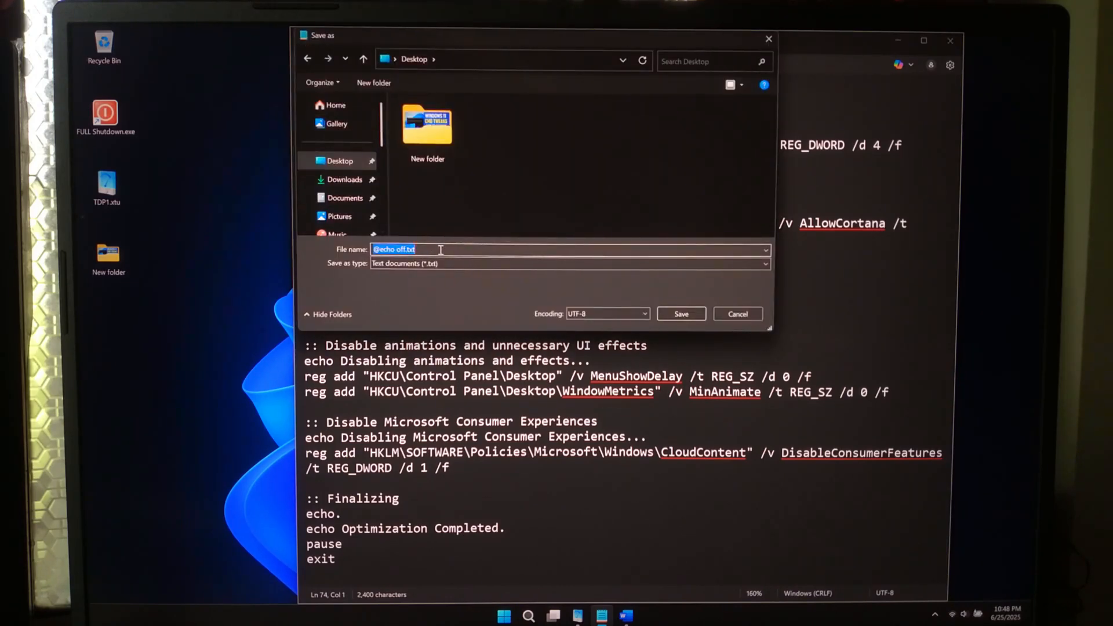
Save the script to the Desktop as Win11_Optimizer.bat with type All files (*.*).
{"action": "type", "text": "Win11_Optimizer.bat"}
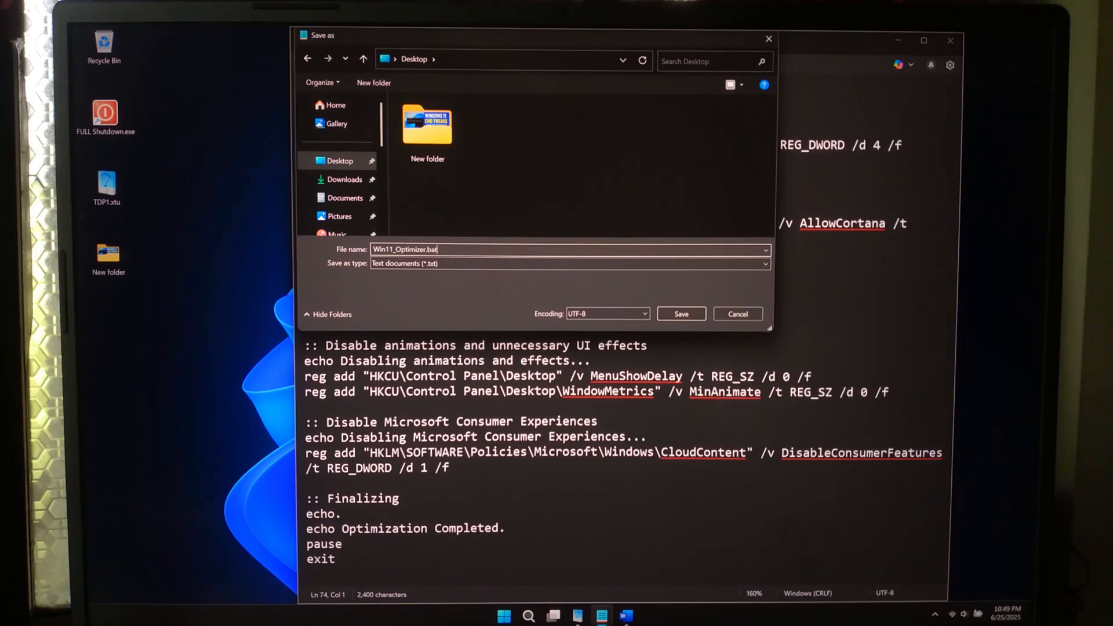
{"action": "left_click", "coordinate": [566, 263]}
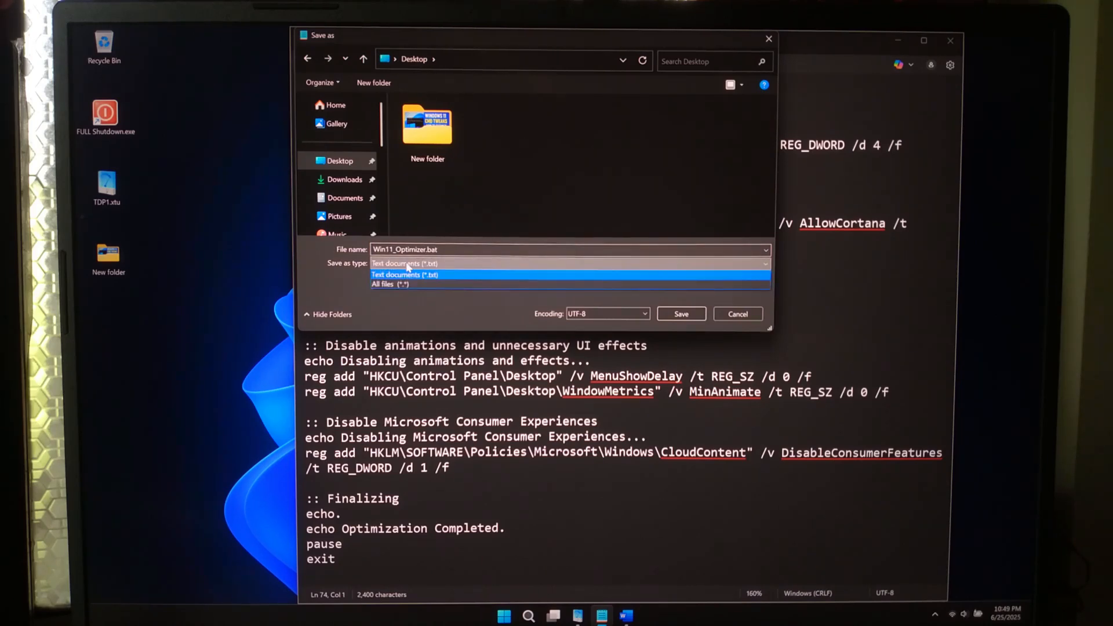
{"action": "left_click", "coordinate": [389, 284]}
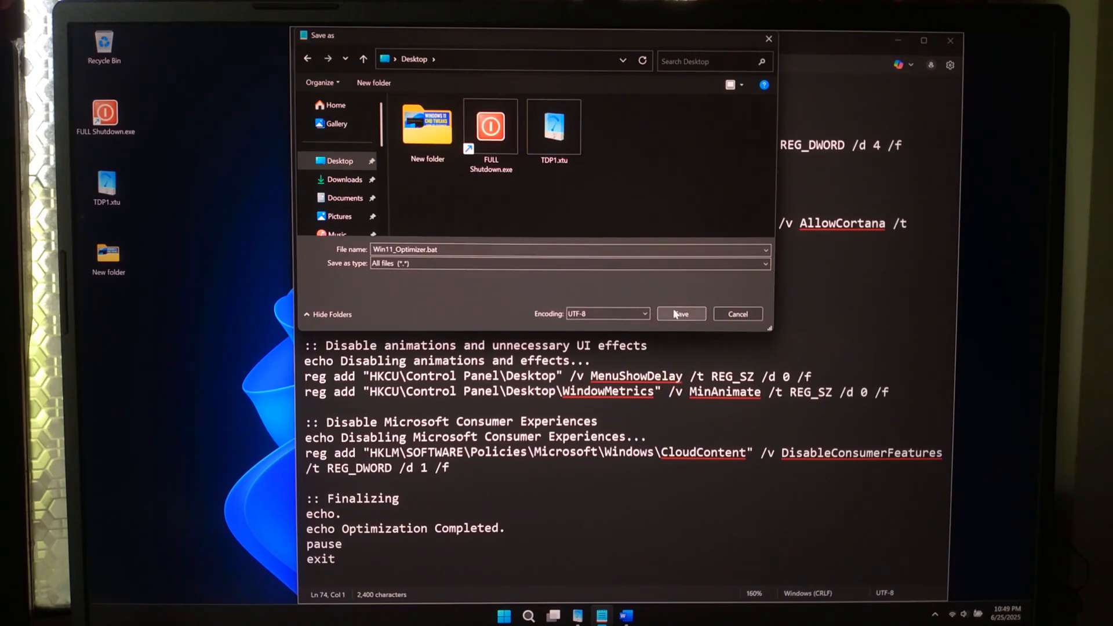
{"action": "left_click", "coordinate": [680, 314]}
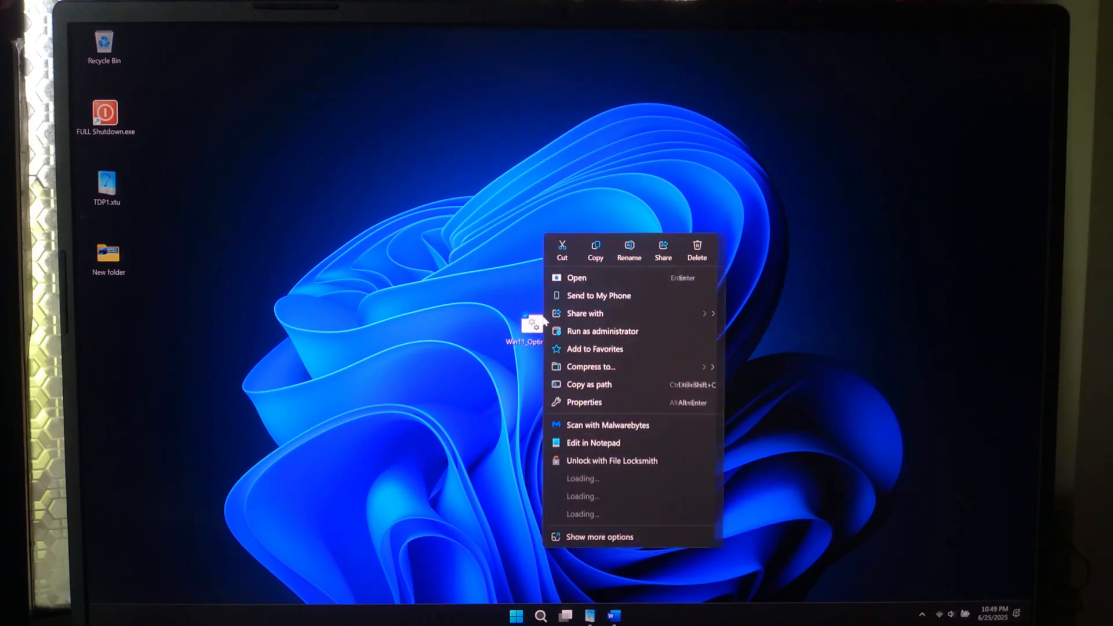
Run Win11_Optimizer.bat as administrator from its right-click menu.
{"action": "left_click", "coordinate": [600, 331]}
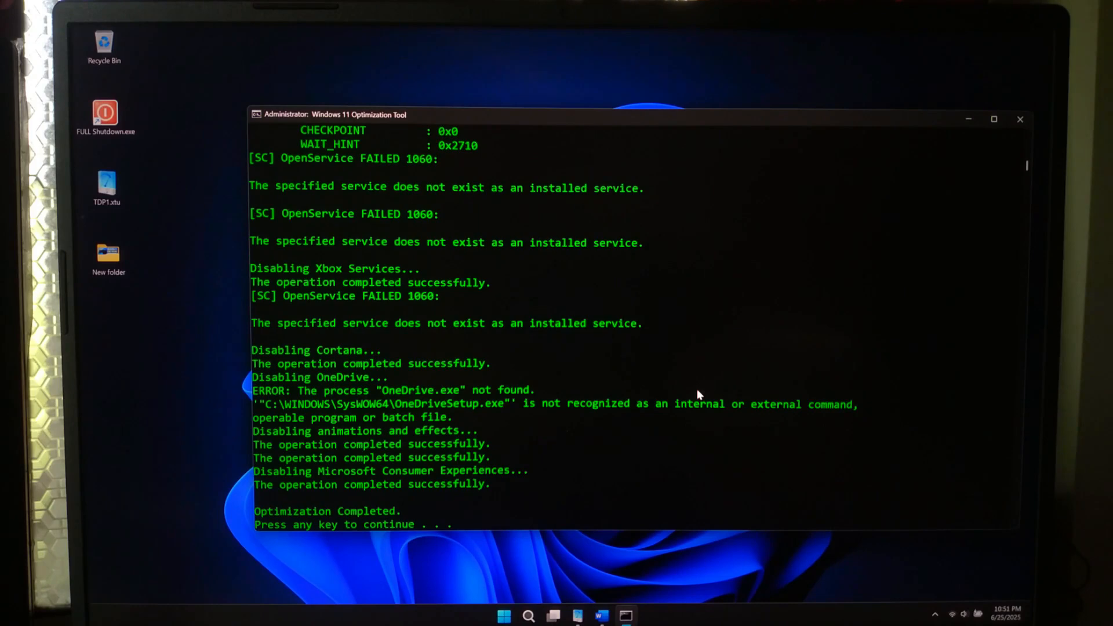
{"action": "mouse_move", "coordinate": [327, 465]}
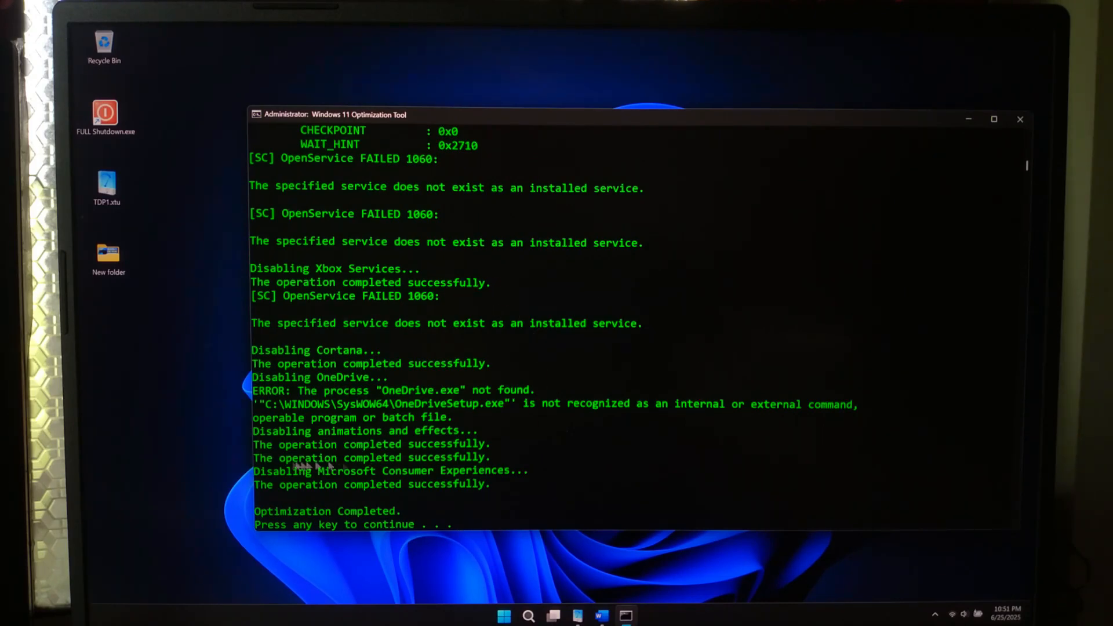
{"action": "mouse_move", "coordinate": [554, 438]}
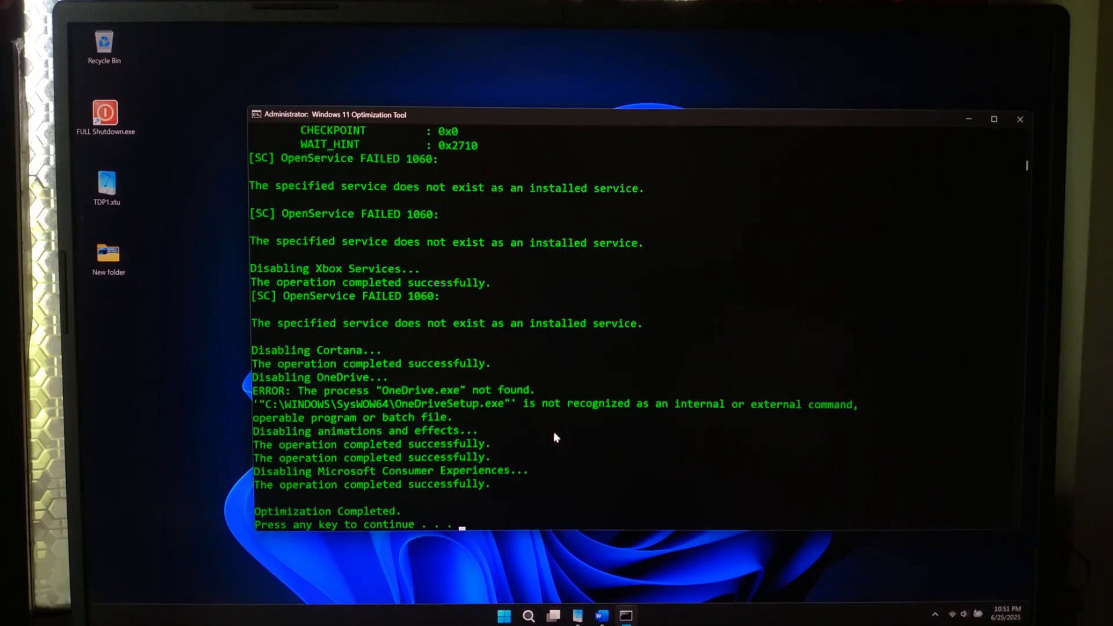
Dismiss the completion prompt to close Command Prompt and search 'restore' in Start.
{"action": "key", "text": "enter"}
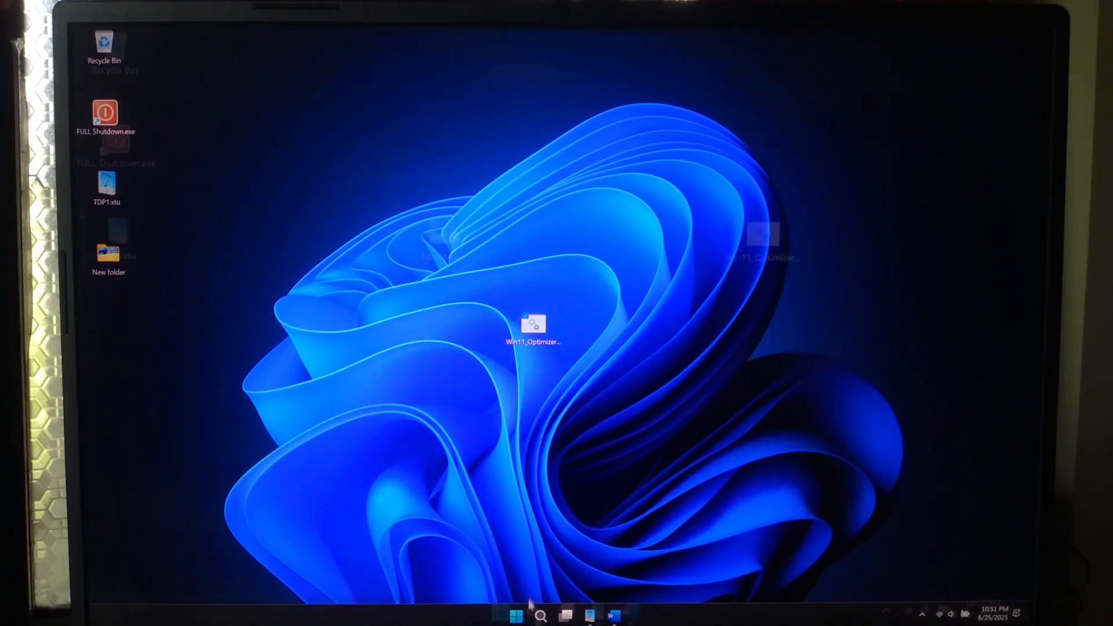
{"action": "type", "text": "resto"}
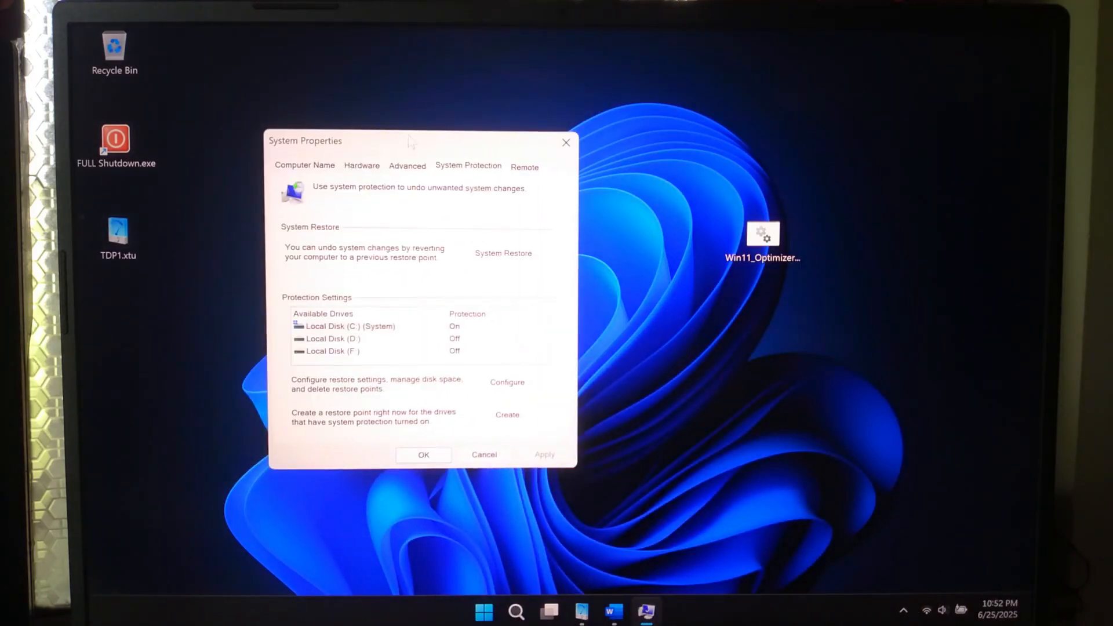
Select the 'Before Optimization' restore point, proceed to confirmation, then decline the restore.
{"action": "left_click", "coordinate": [504, 253]}
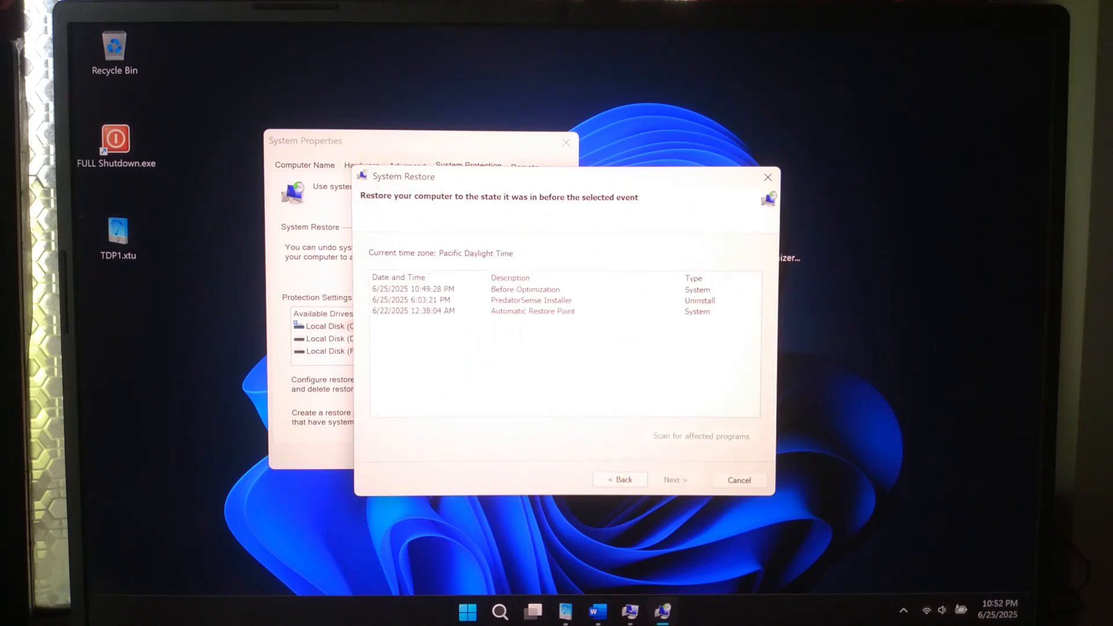
{"action": "left_click", "coordinate": [526, 289]}
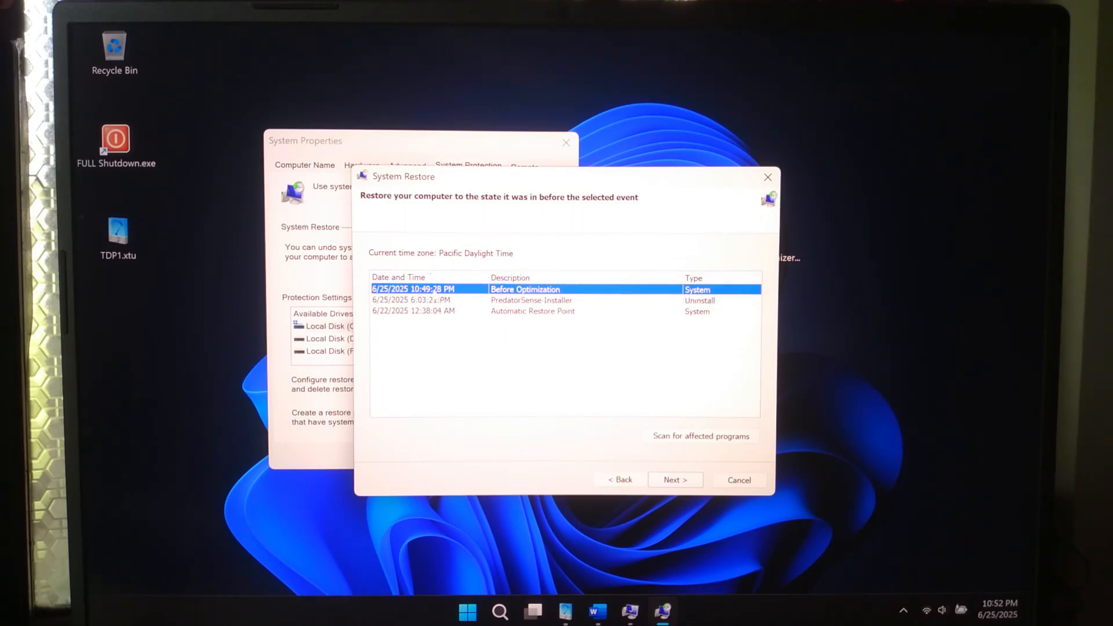
{"action": "left_click", "coordinate": [675, 480]}
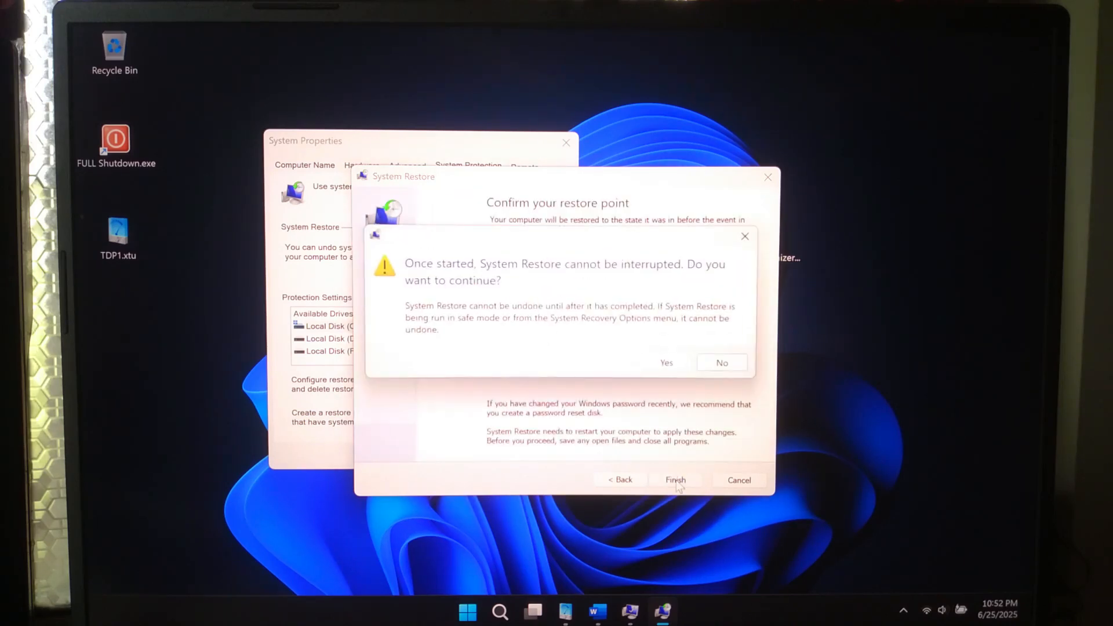
{"action": "mouse_move", "coordinate": [665, 362]}
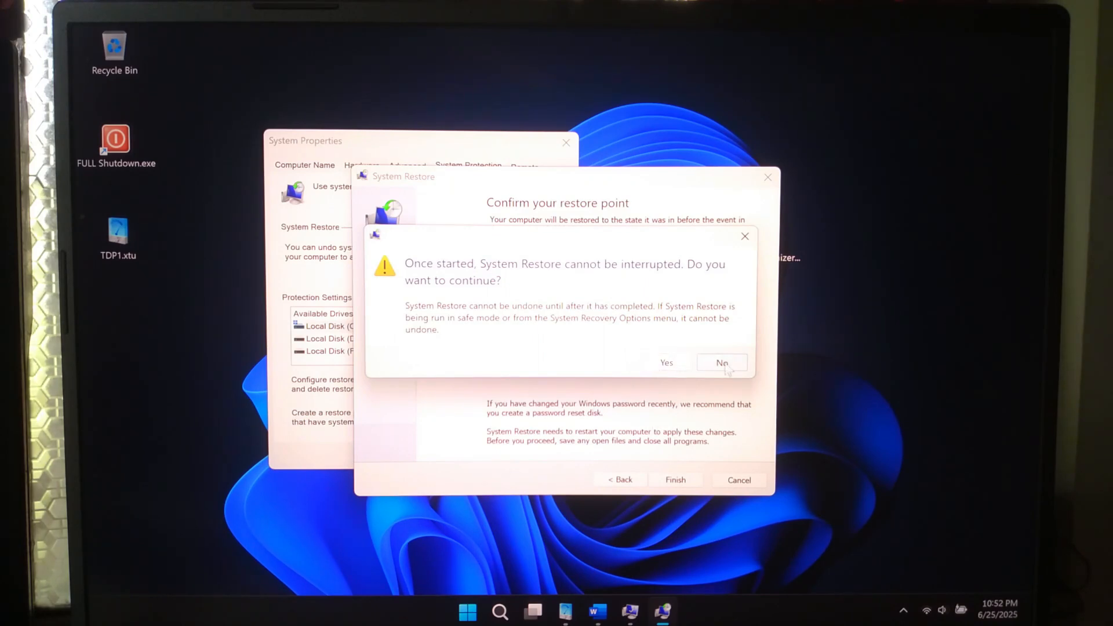
{"action": "left_click", "coordinate": [721, 363]}
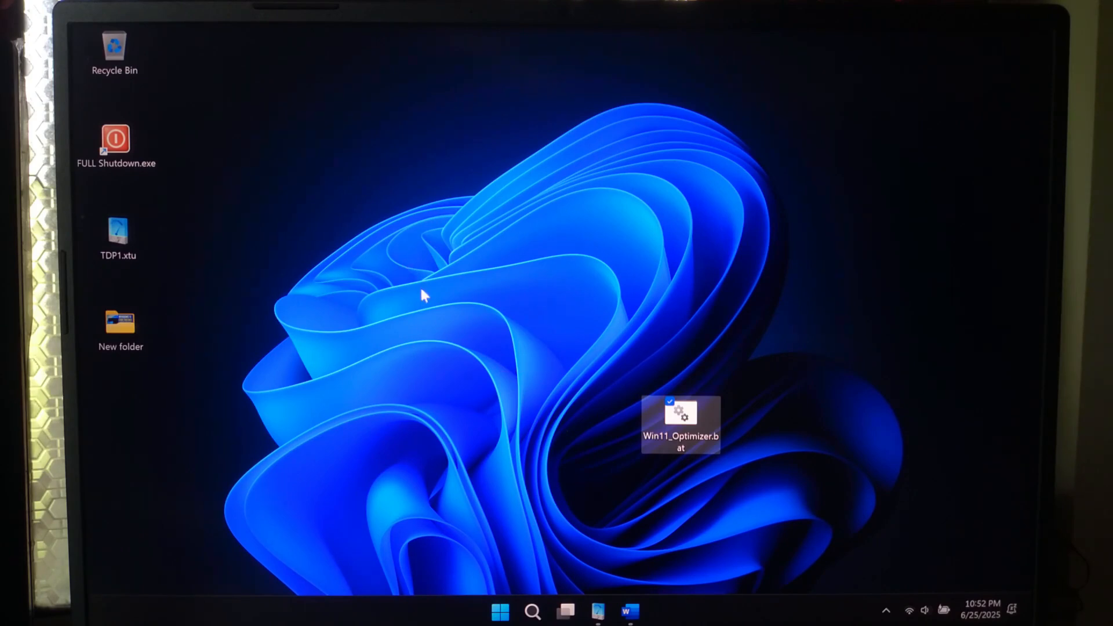
Drag the Win11_Optimizer.bat desktop icon slightly to the left.
{"action": "left_click_drag", "start_coordinate": [682, 419], "coordinate": [604, 423]}
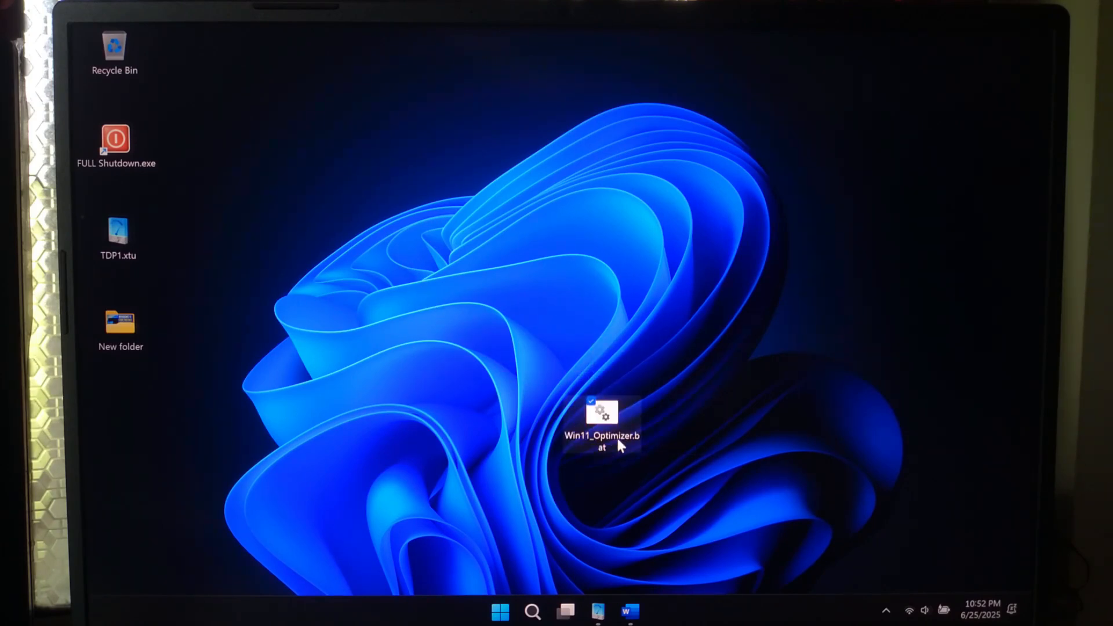
{"action": "mouse_move", "coordinate": [604, 411]}
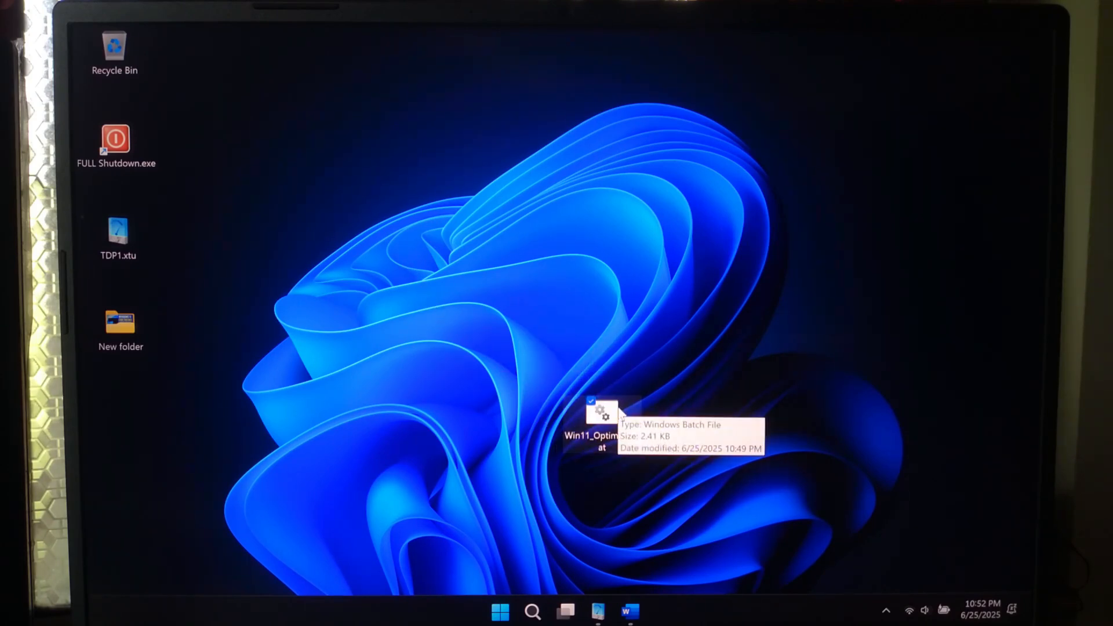